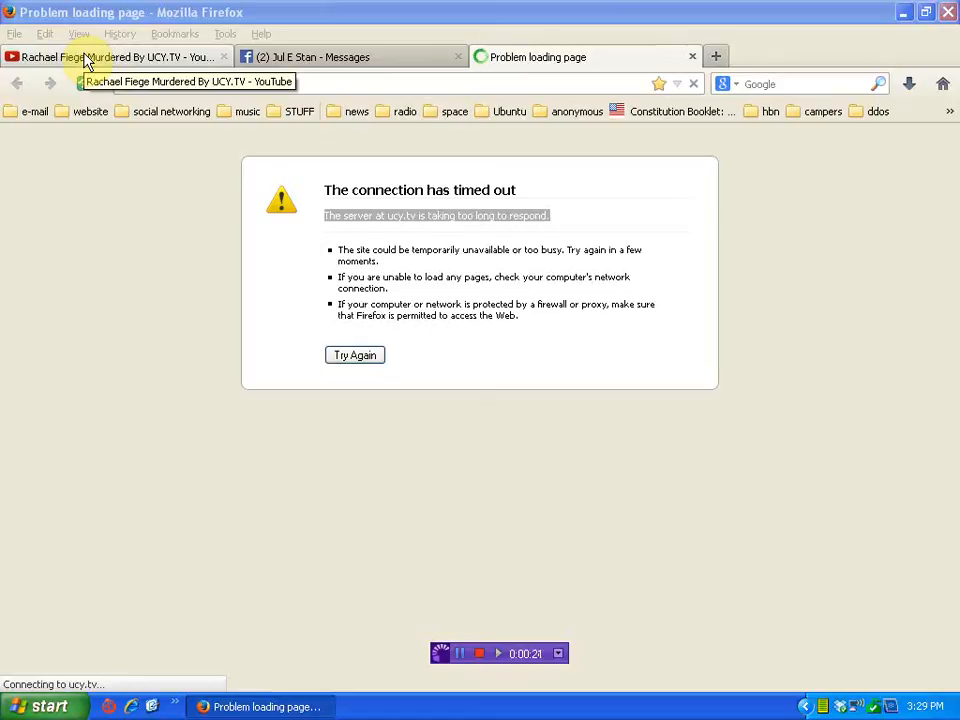
Step: Switch to the 'Rachael Fiege Murdered By UCY.TV' YouTube video from the timed-out page
left_click(116, 56)
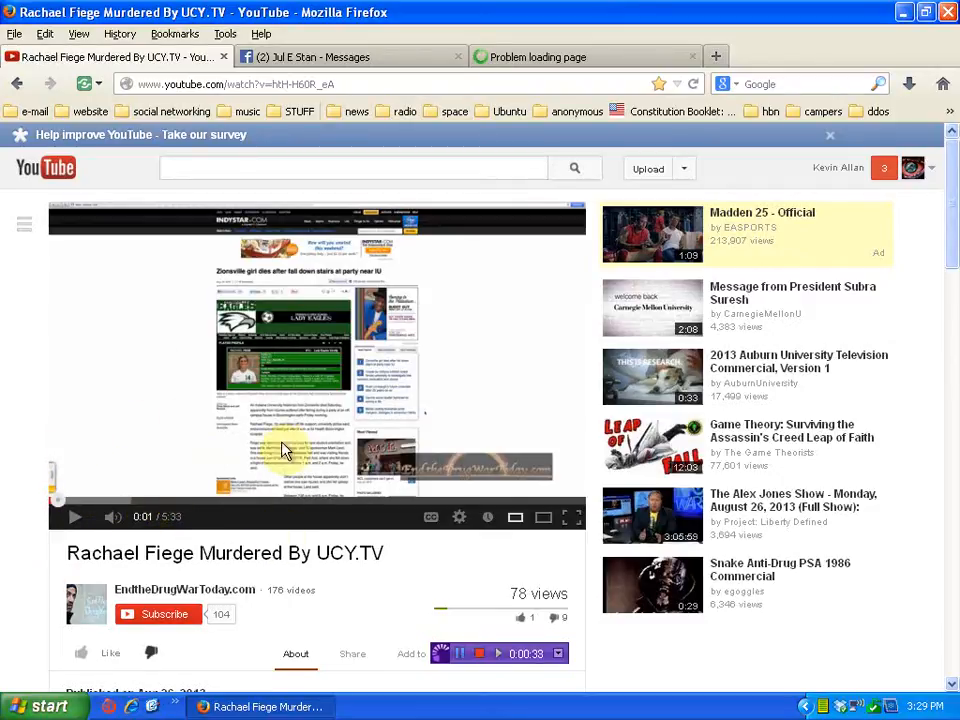
mouse_move(10, 364)
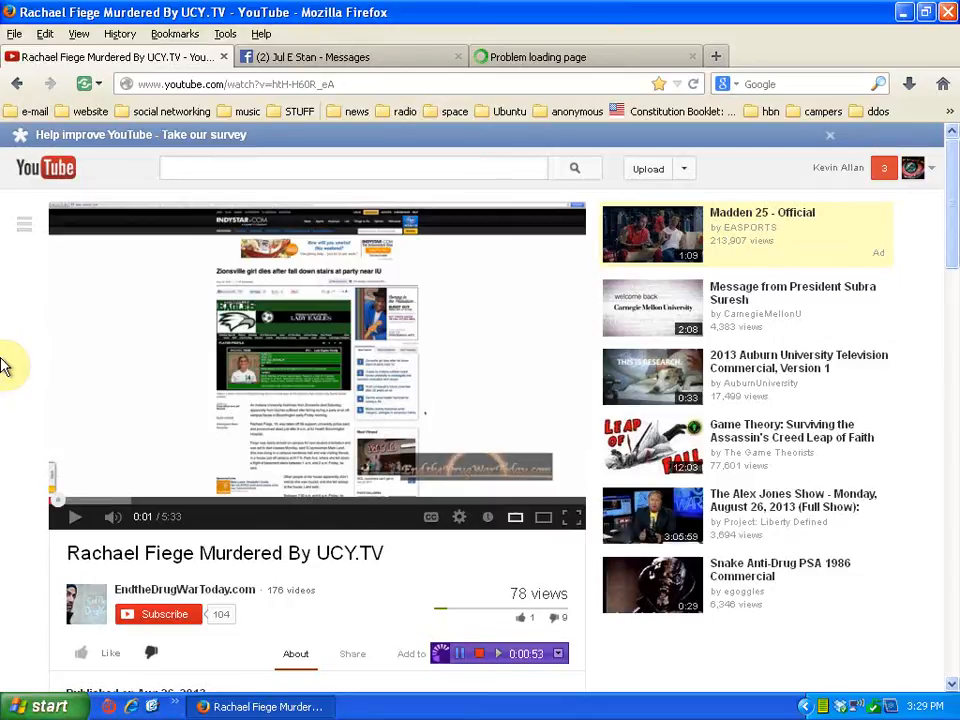
mouse_move(164, 364)
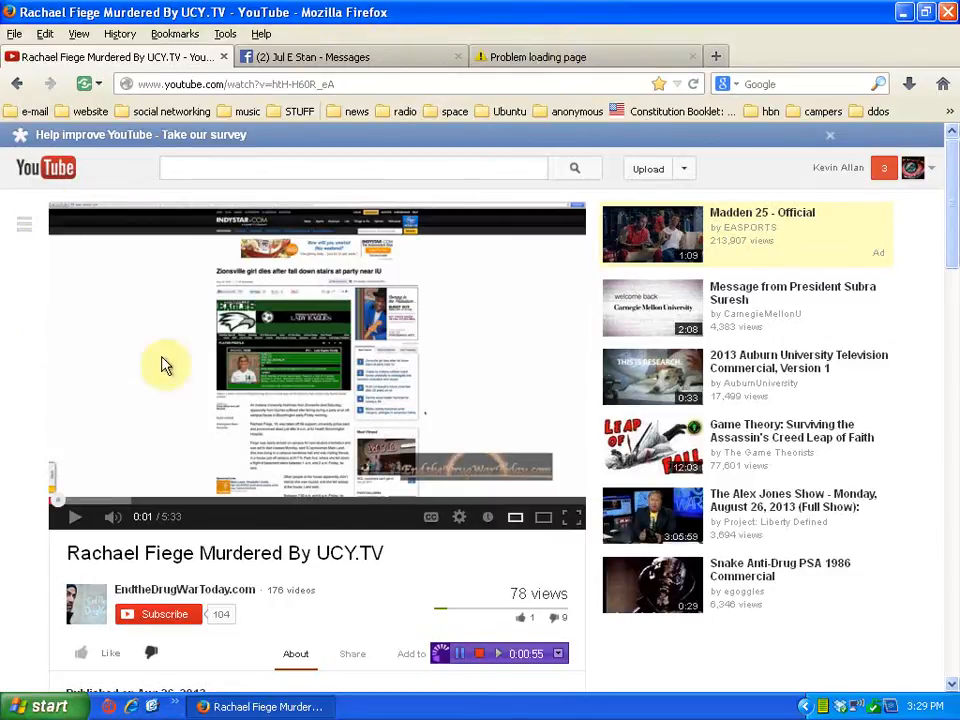
mouse_move(4, 384)
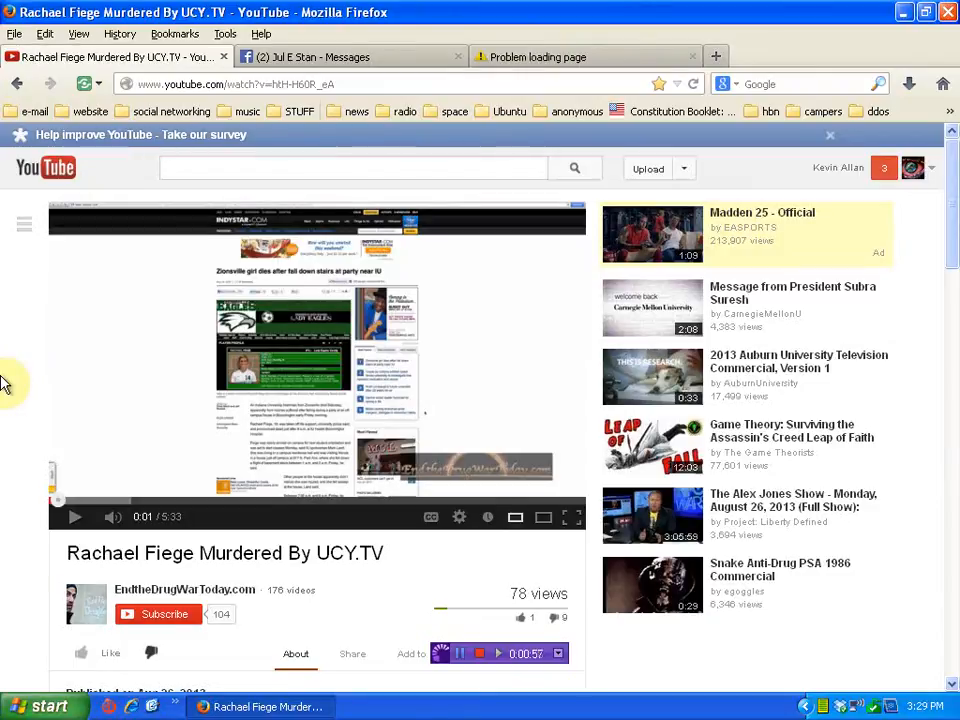
scroll("down", 3)
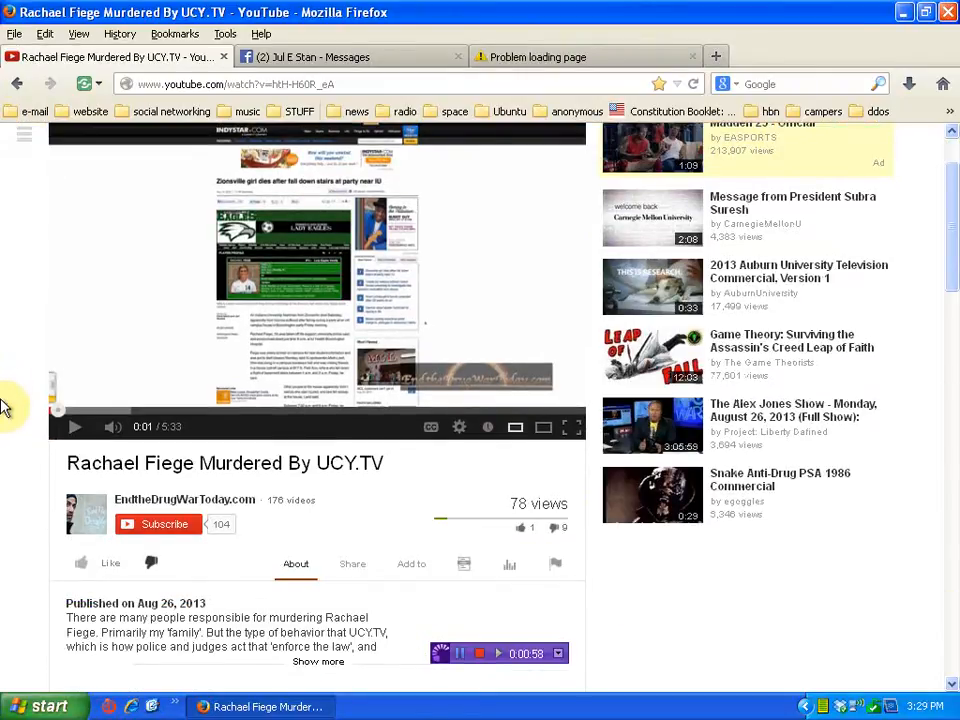
mouse_move(196, 562)
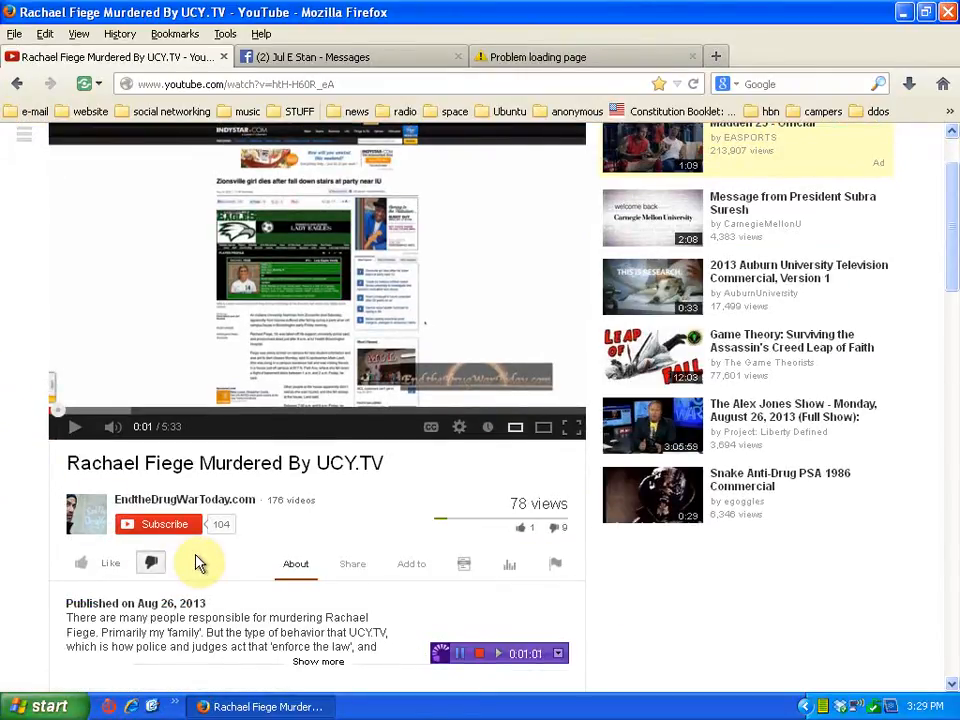
mouse_move(500, 572)
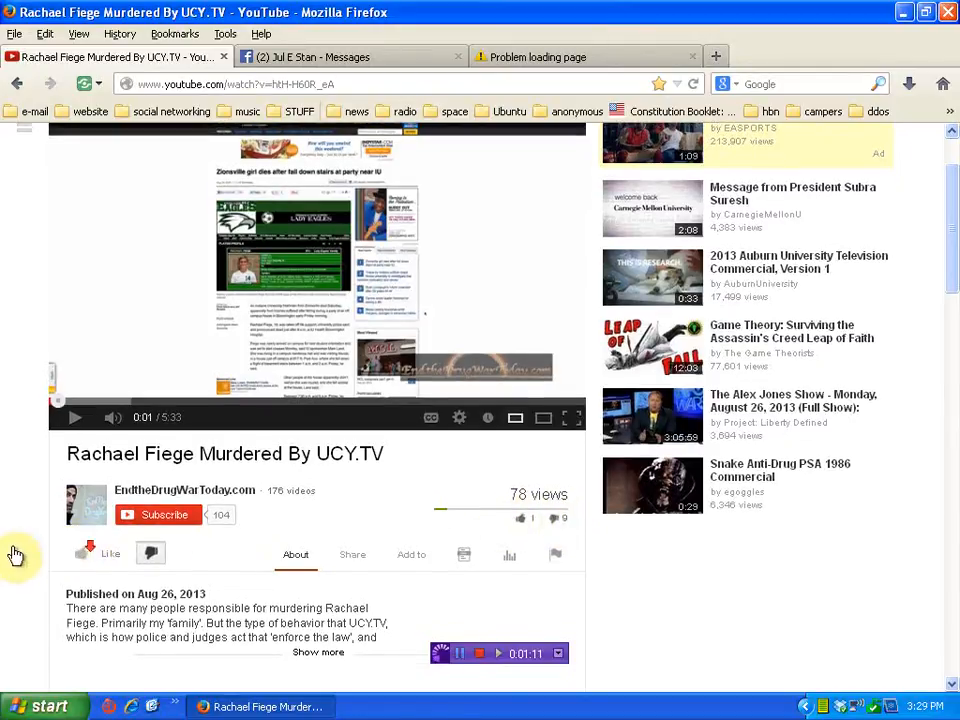
scroll("down", 3)
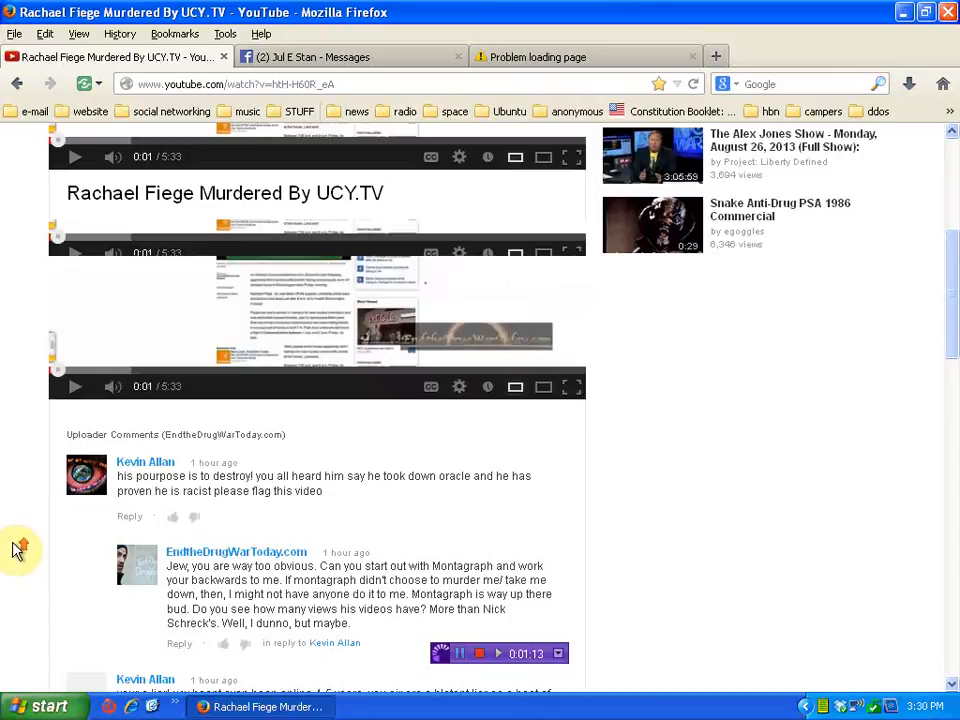
scroll("up", 3)
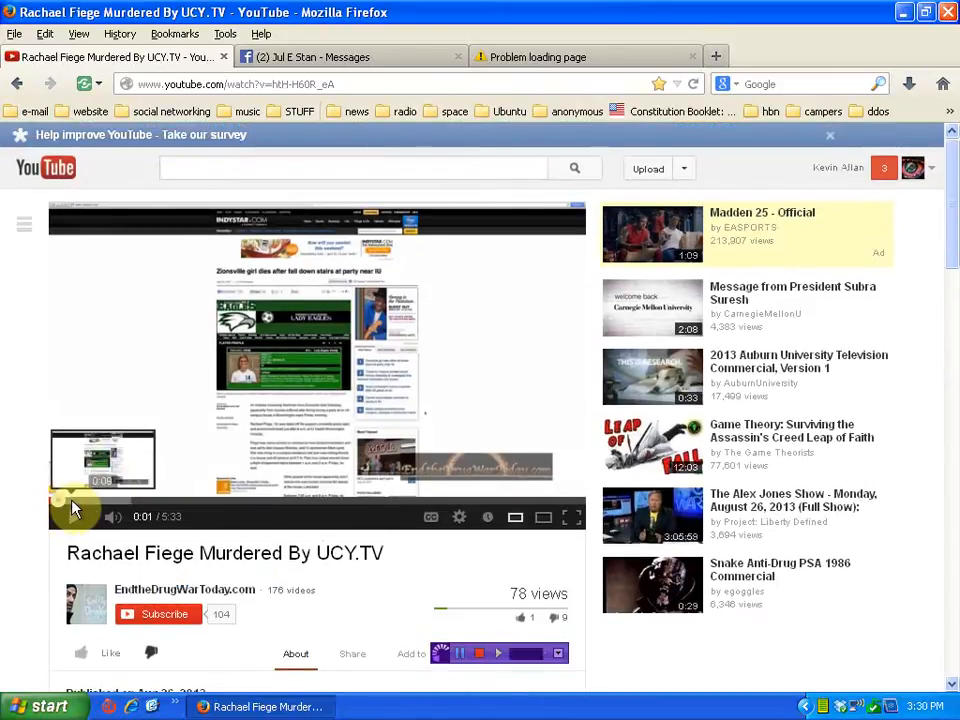
Step: Switch to the ucy.tv 'Problem loading page' tab showing the connection timeout
left_click(70, 508)
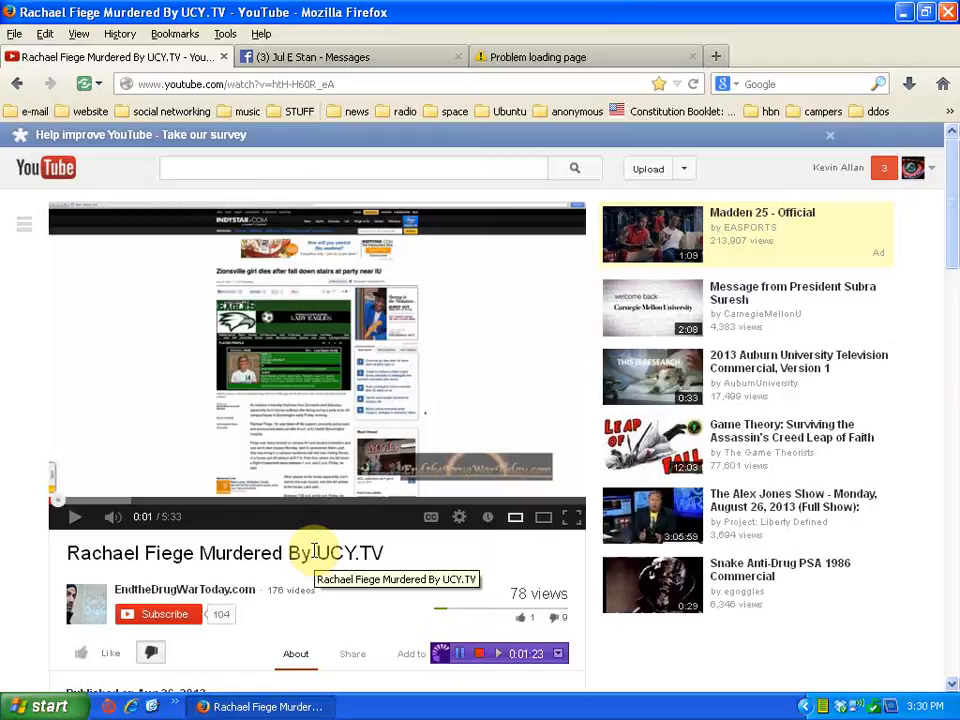
mouse_move(410, 576)
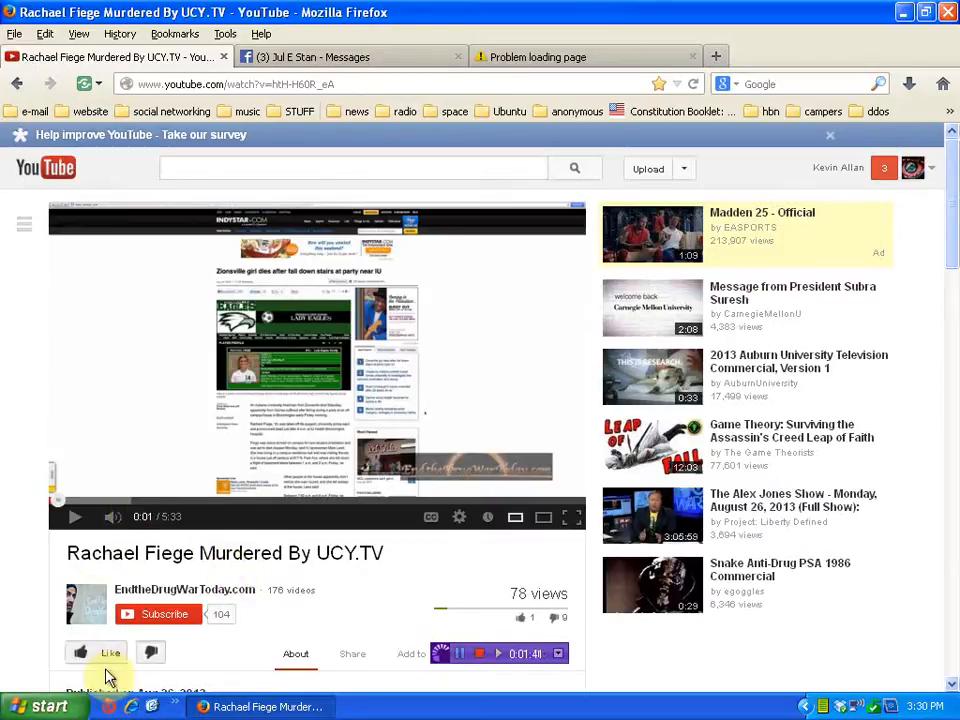
mouse_move(236, 680)
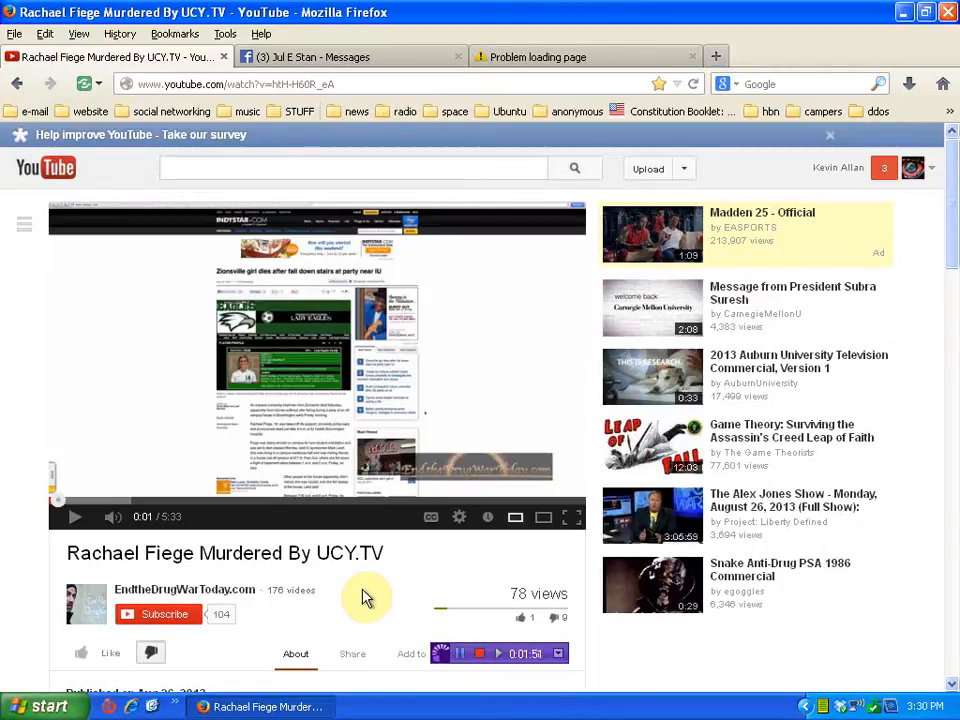
mouse_move(236, 588)
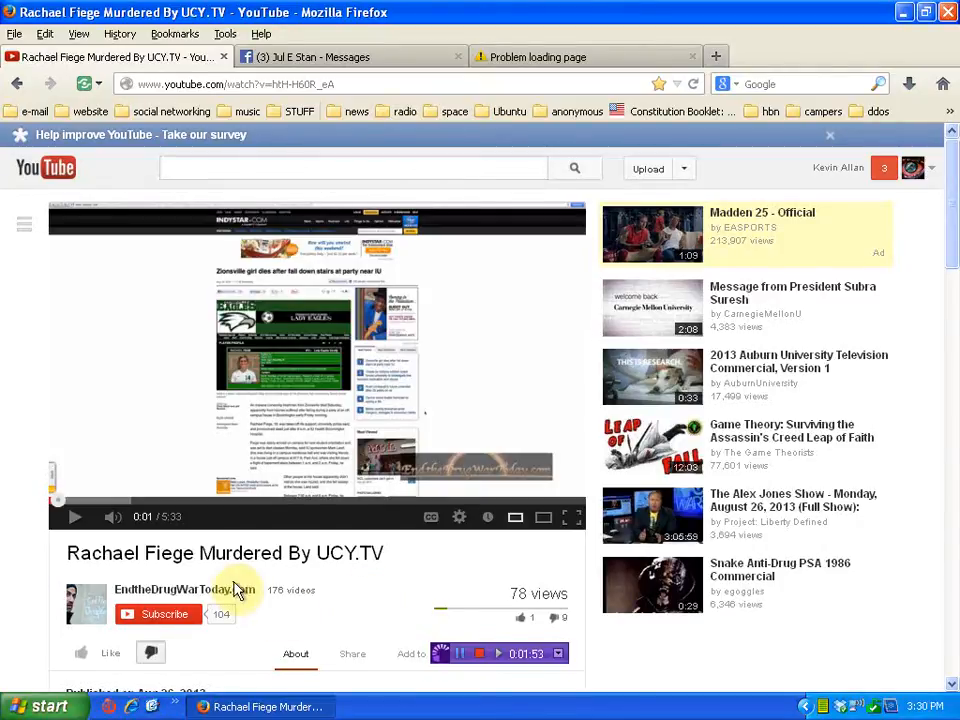
mouse_move(224, 562)
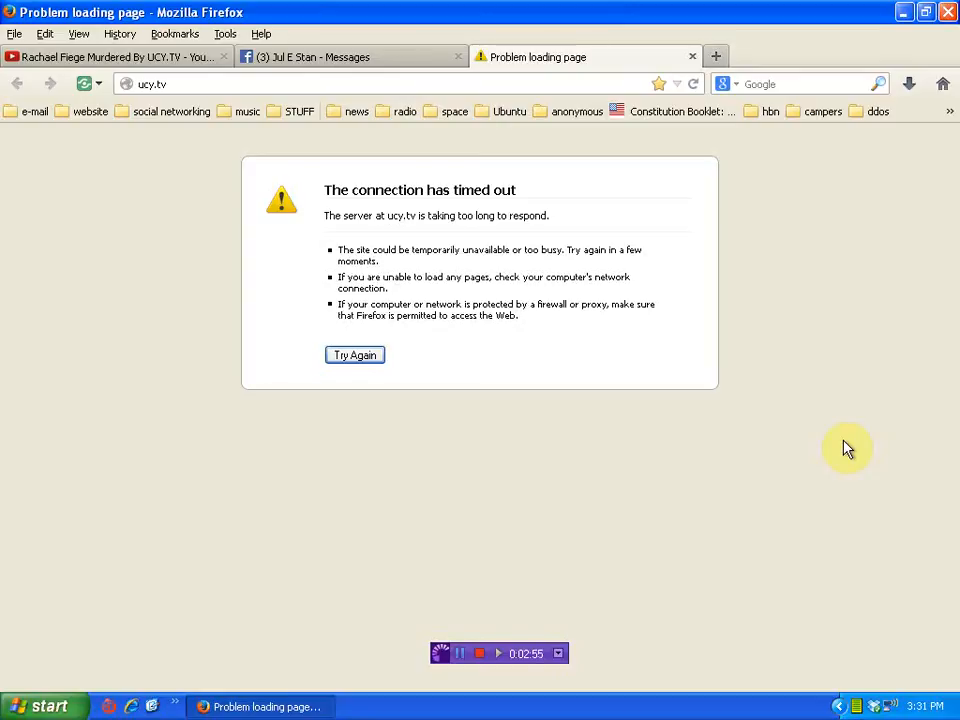
mouse_move(568, 336)
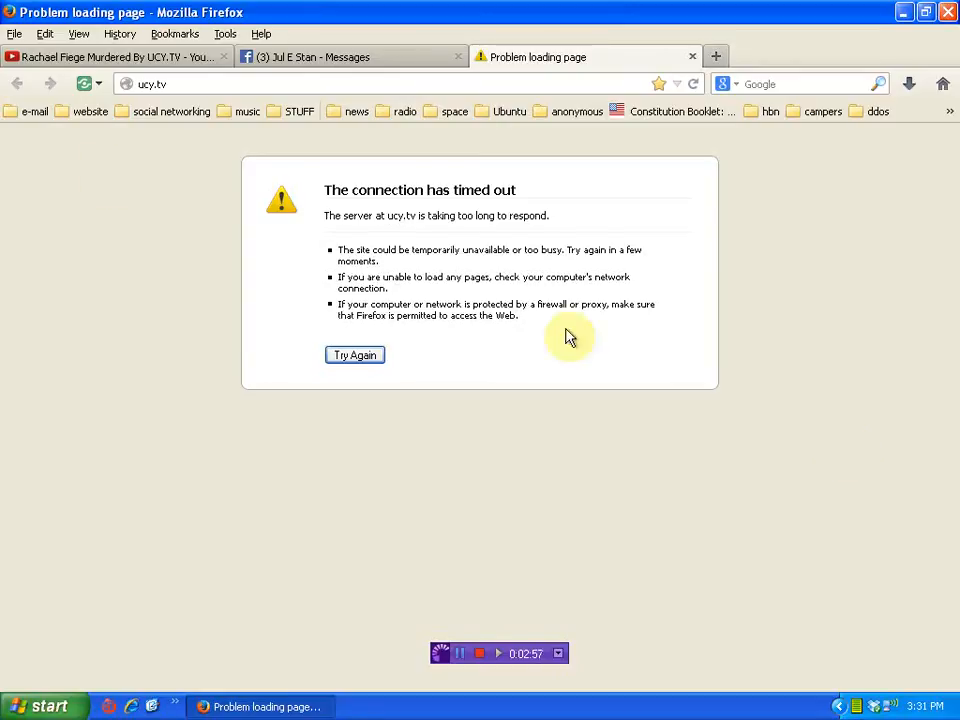
left_click(112, 56)
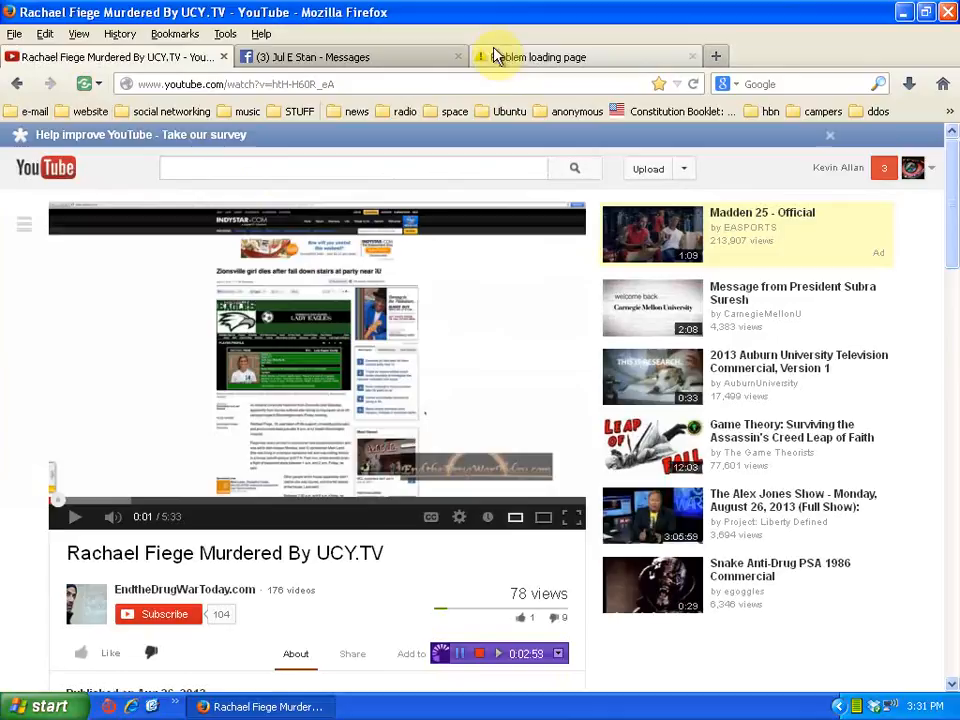
left_click(586, 56)
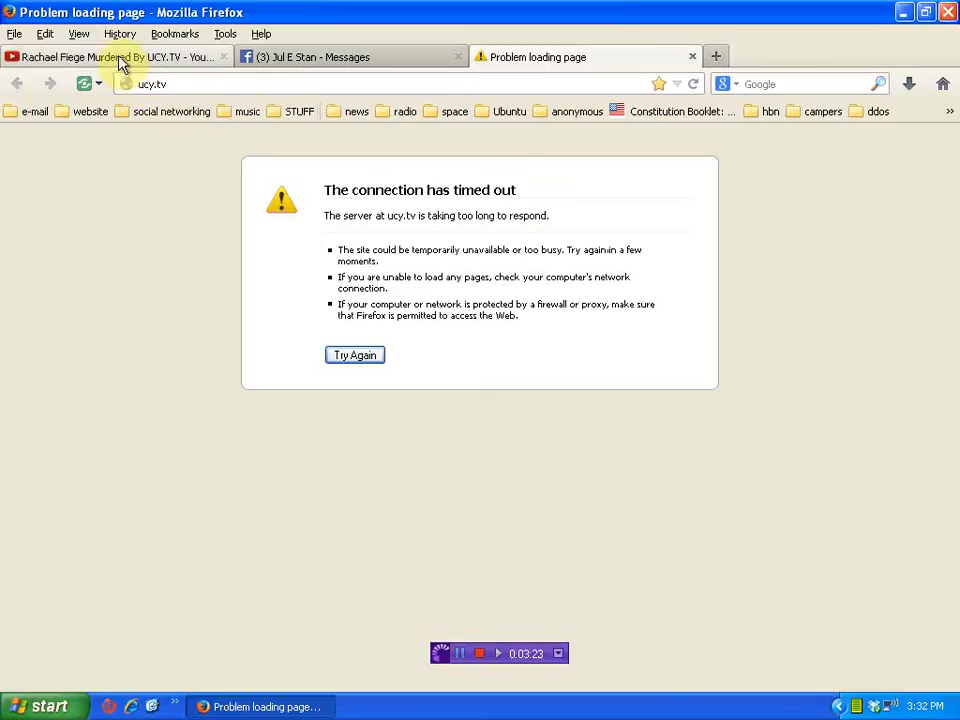
Step: Return to the Rachael Fiege YouTube video tab from the timed-out ucy.tv page
left_click(112, 56)
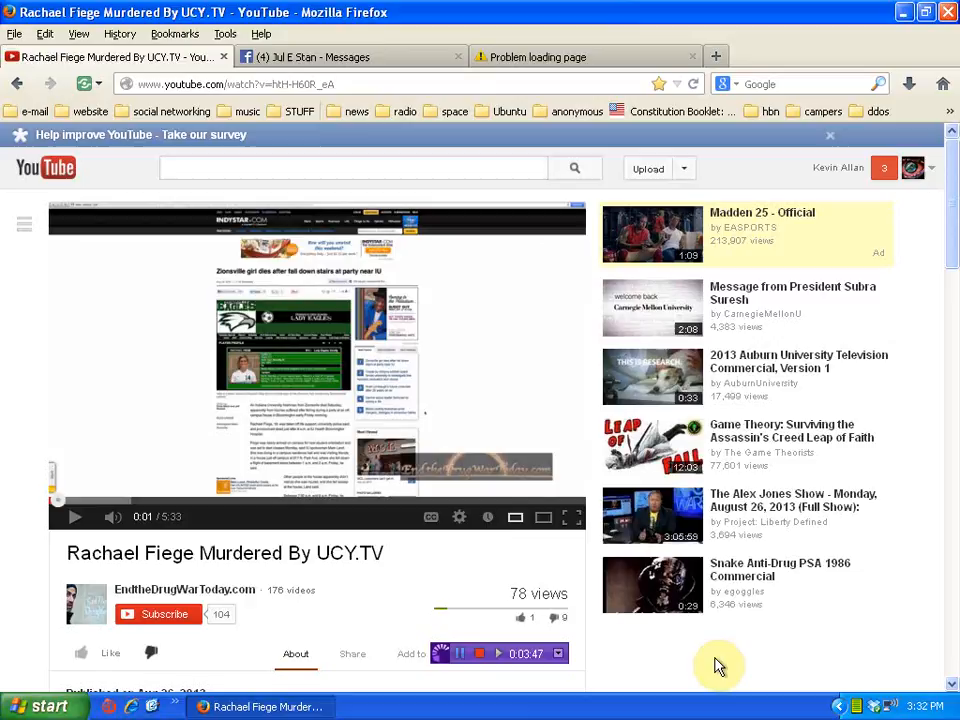
mouse_move(496, 656)
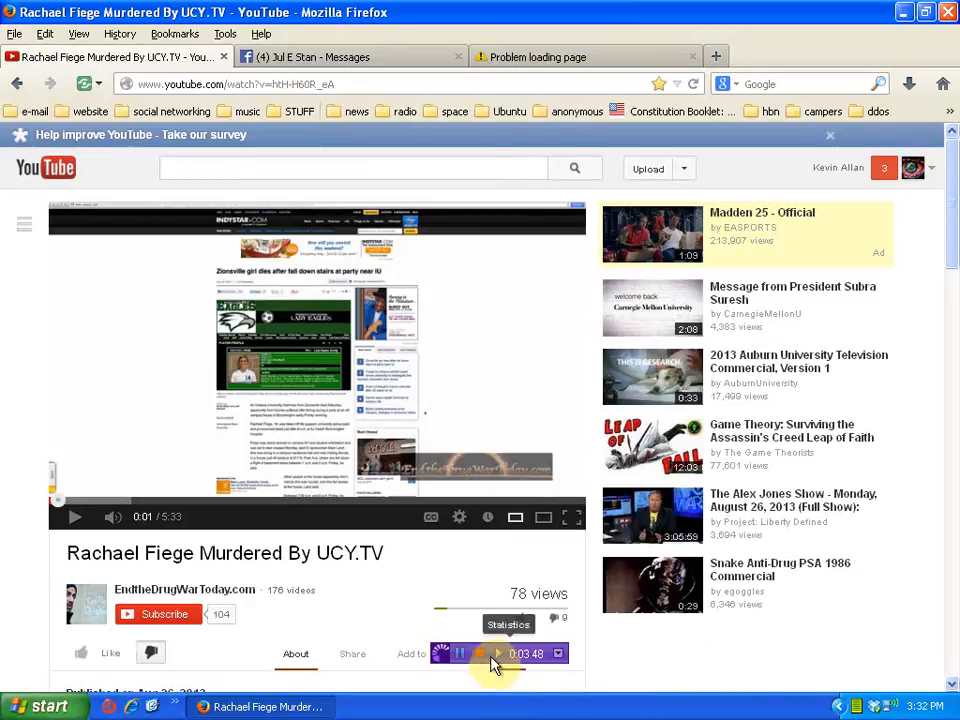